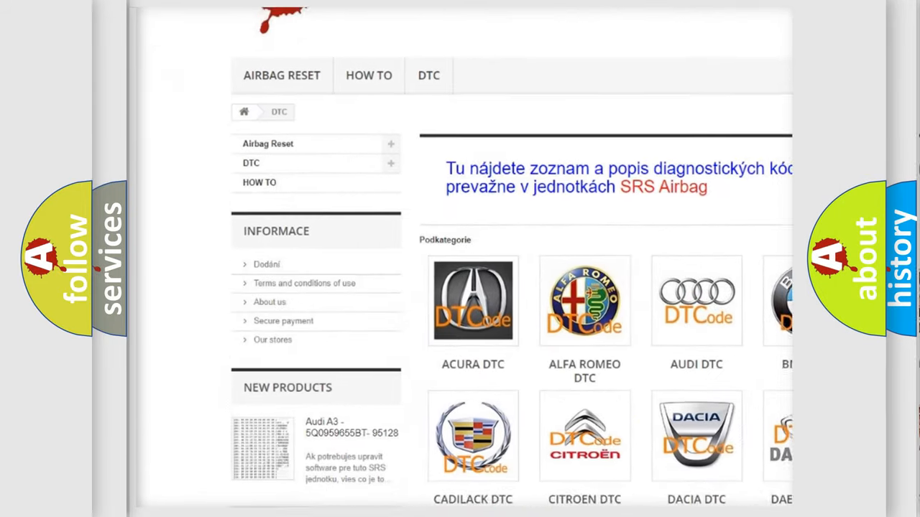
pyautogui.scroll(-3)
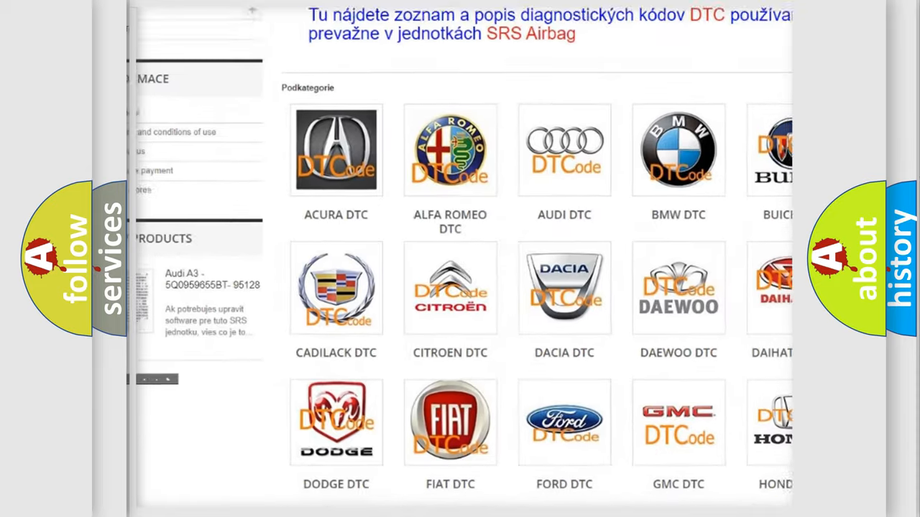
pyautogui.scroll(-3)
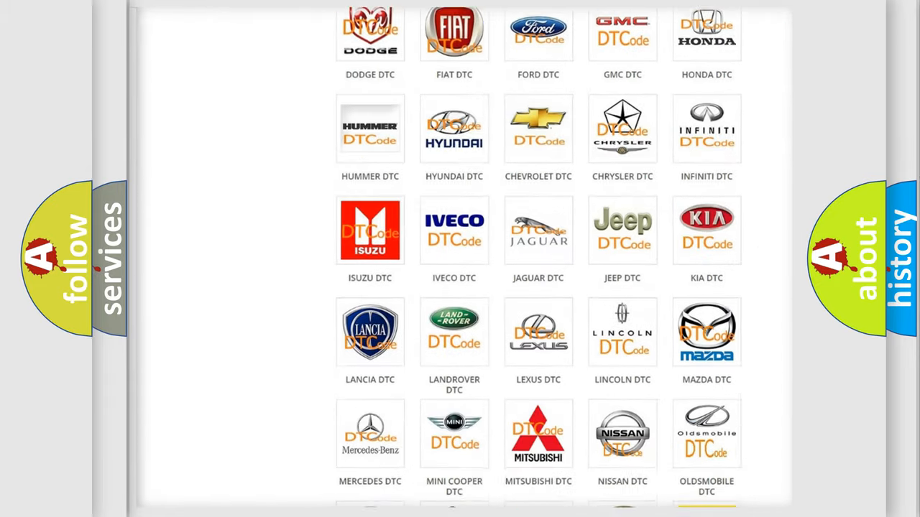
pyautogui.scroll(-3)
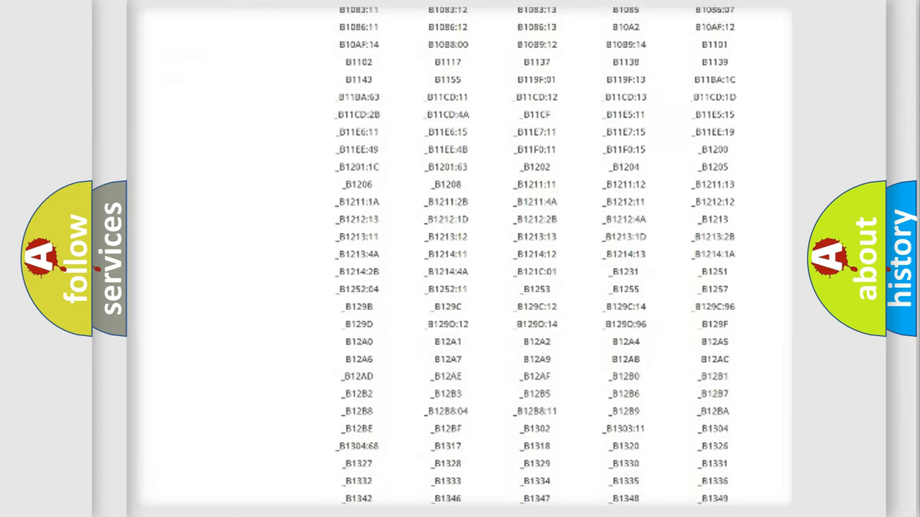
pyautogui.scroll(-3)
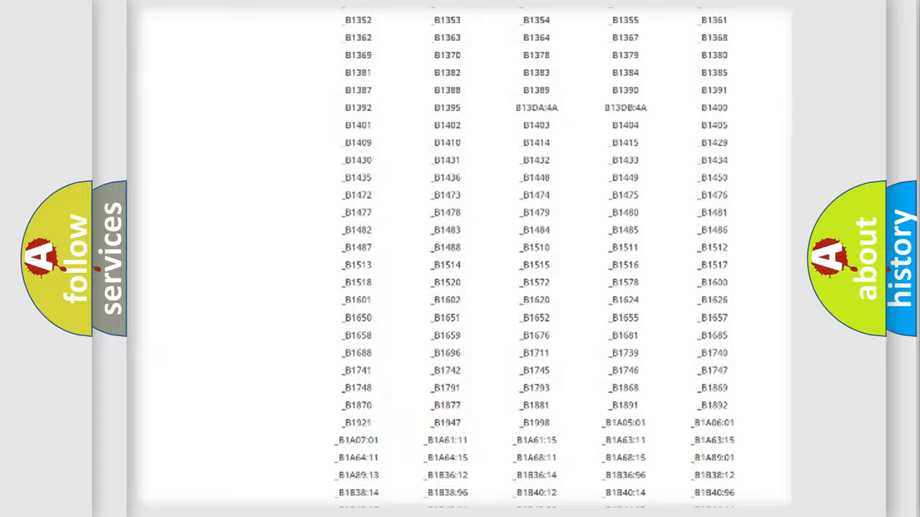